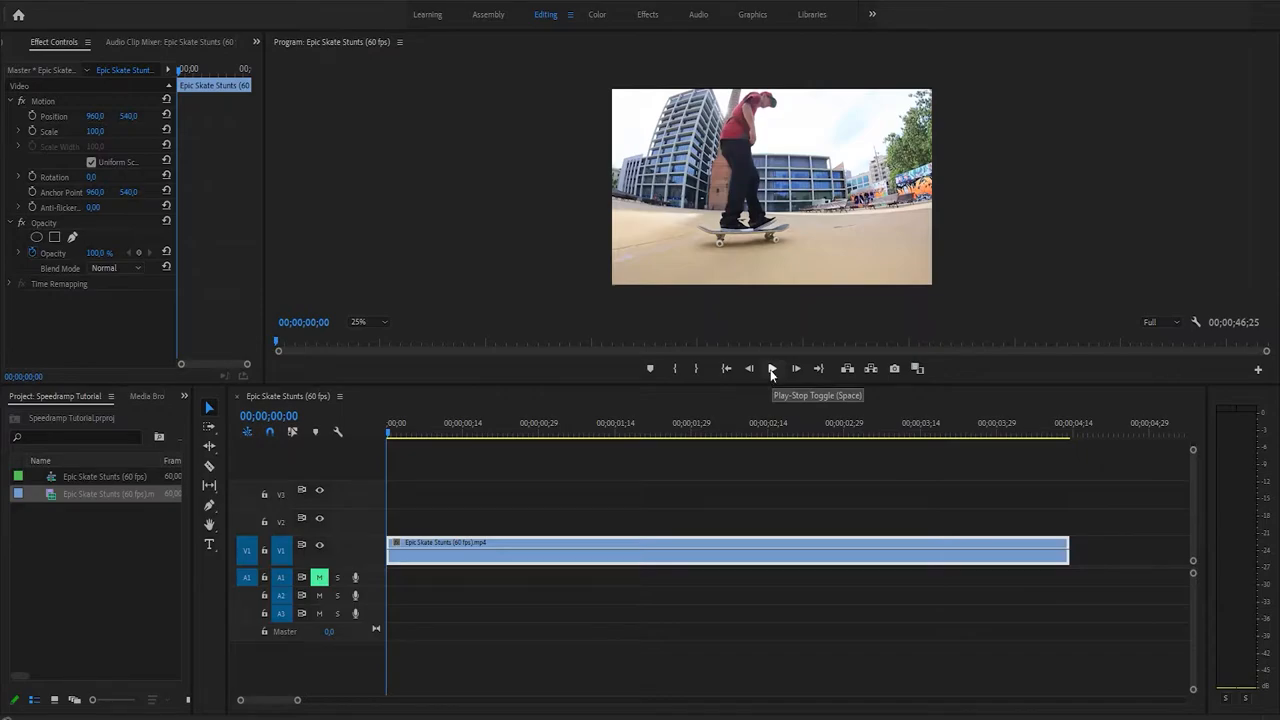
# - Play and scrub the skate clip frame by frame to find the airborne moment
pyautogui.click(771, 368)
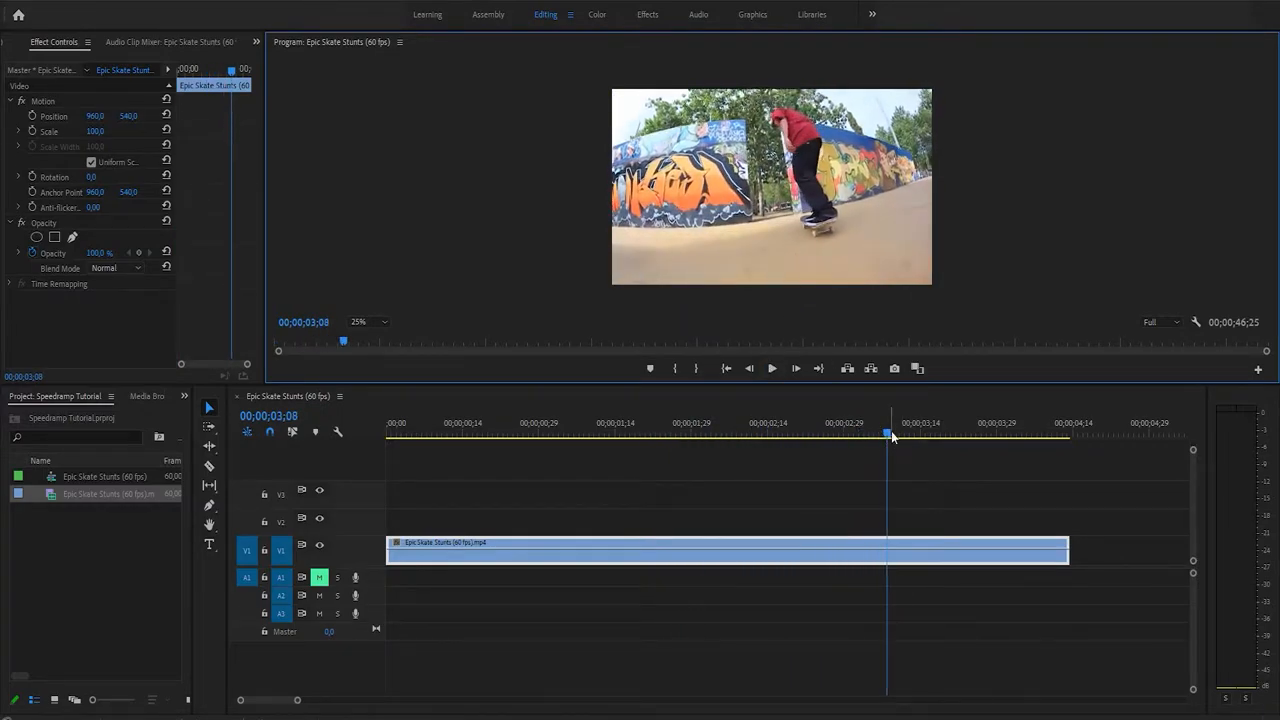
pyautogui.click(734, 434)
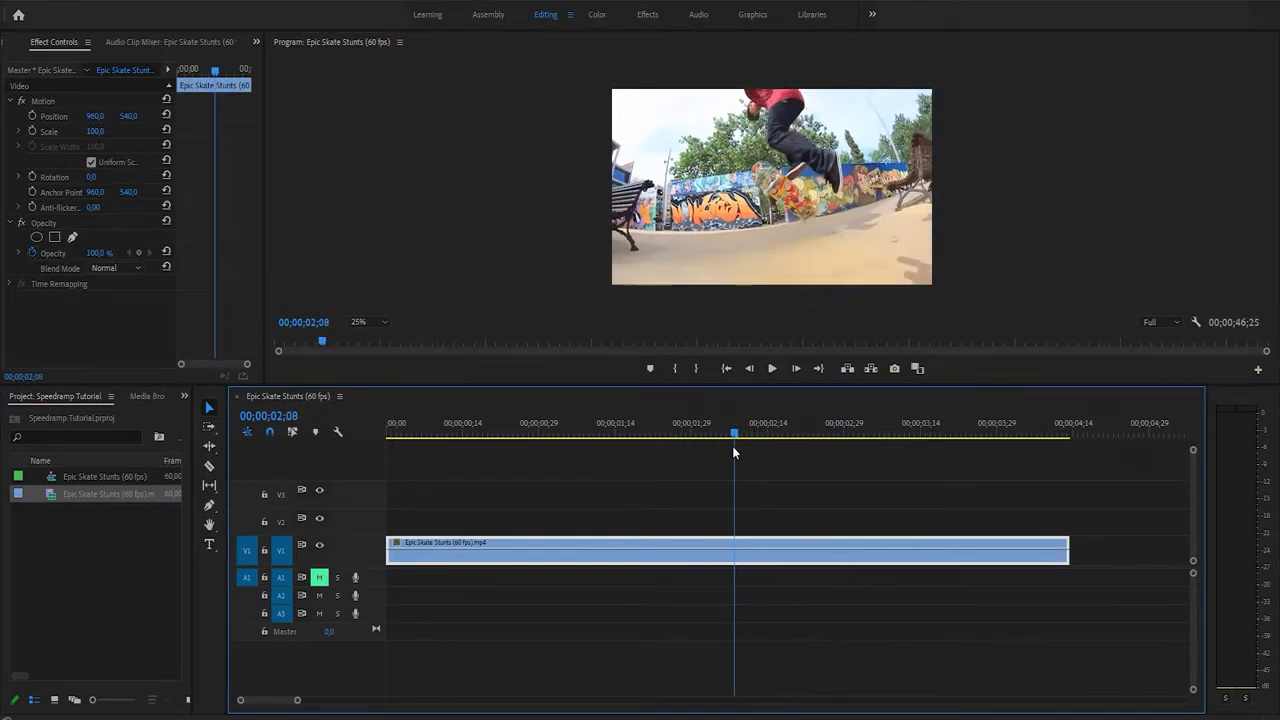
pyautogui.moveTo(735, 433); pyautogui.dragTo(714, 433)
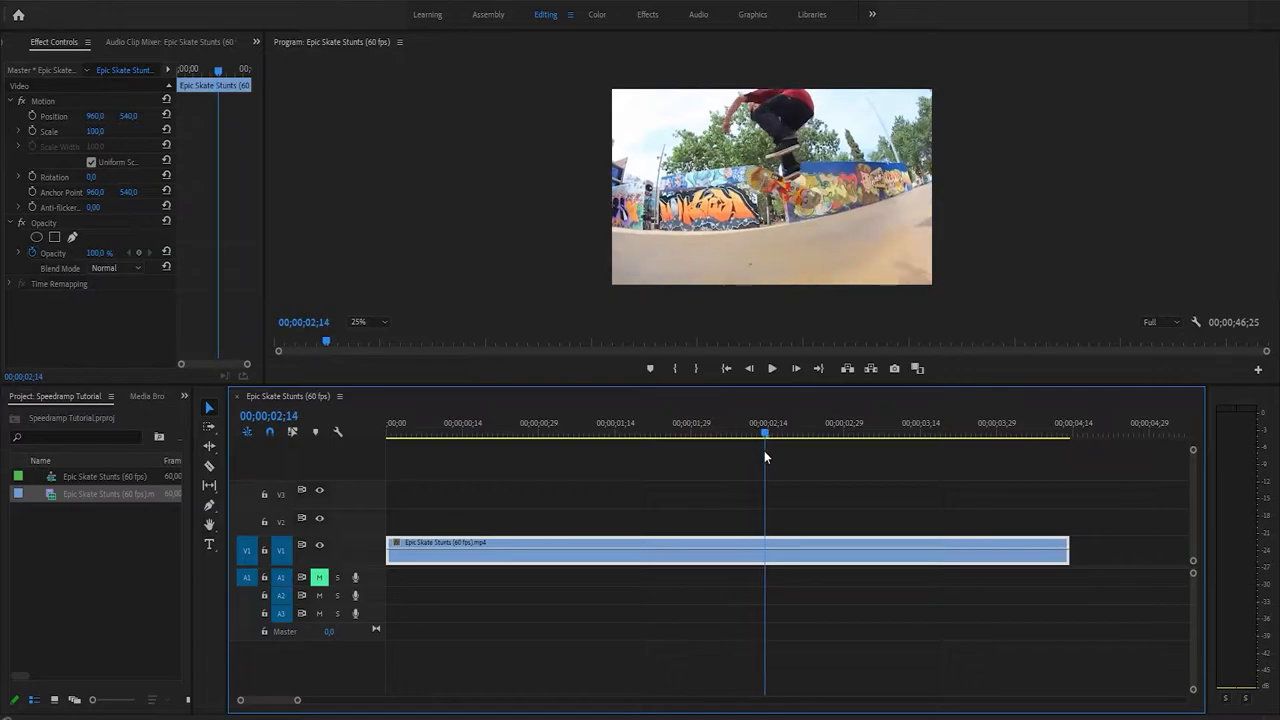
pyautogui.moveTo(765, 432); pyautogui.dragTo(823, 432)
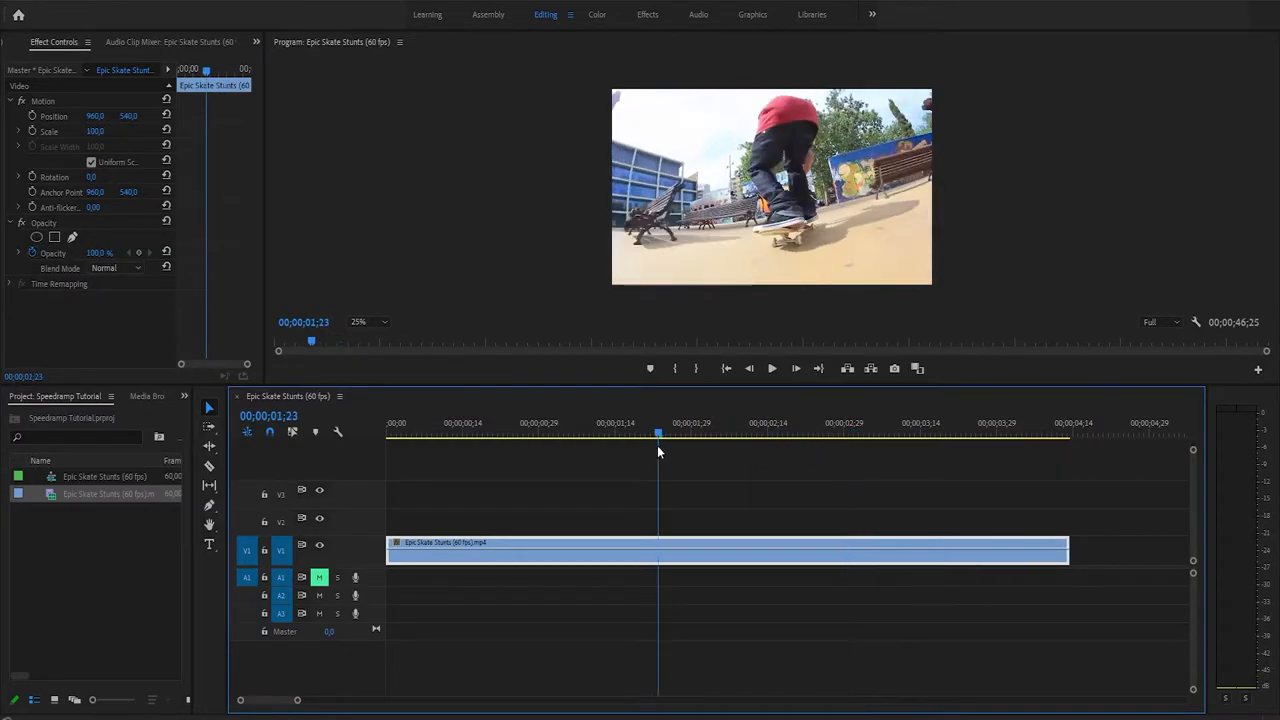
# - Scrub to just before the jump and show the clip's Time Remapping speed line
pyautogui.moveTo(658, 432); pyautogui.dragTo(642, 432)
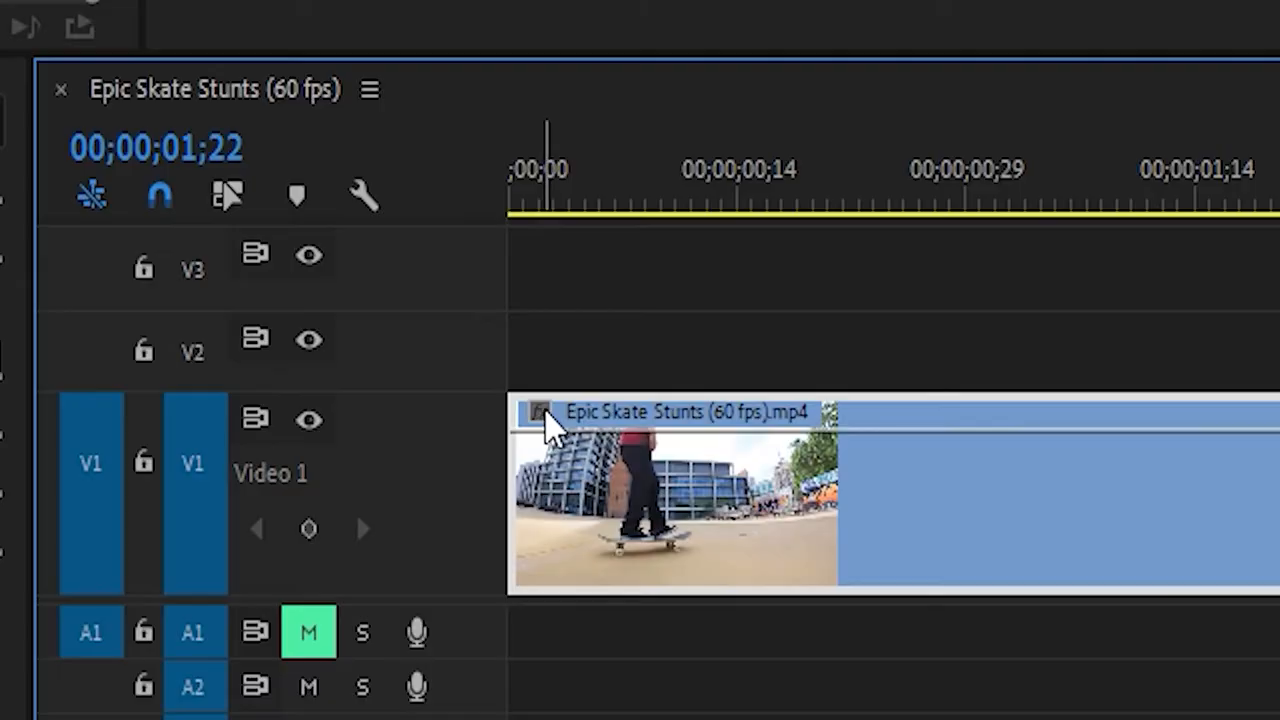
pyautogui.click(540, 413)
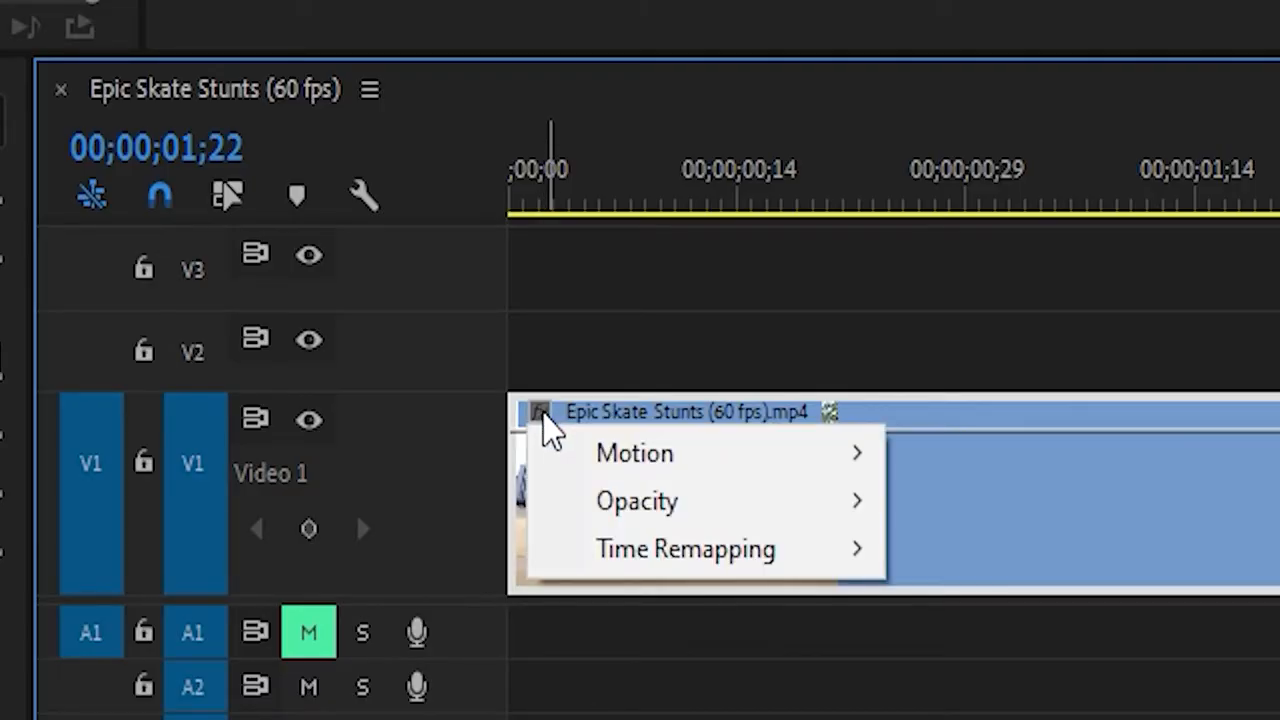
pyautogui.moveTo(685, 548)
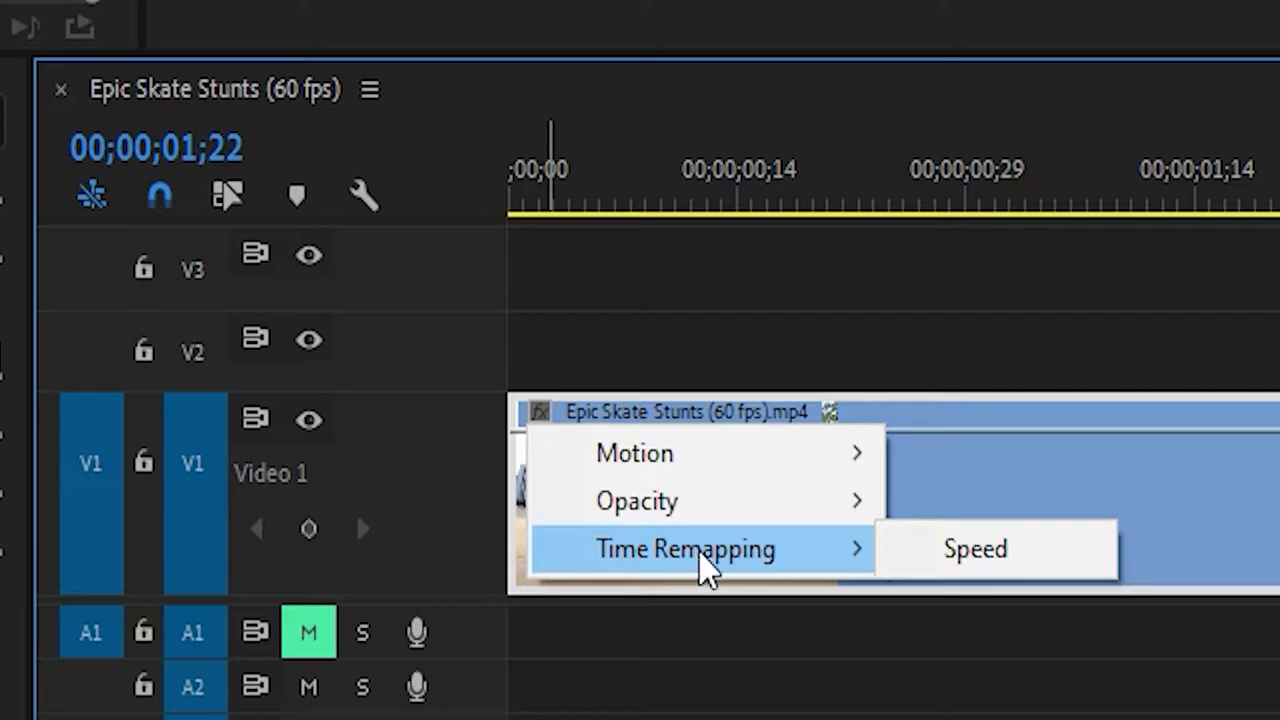
pyautogui.click(974, 548)
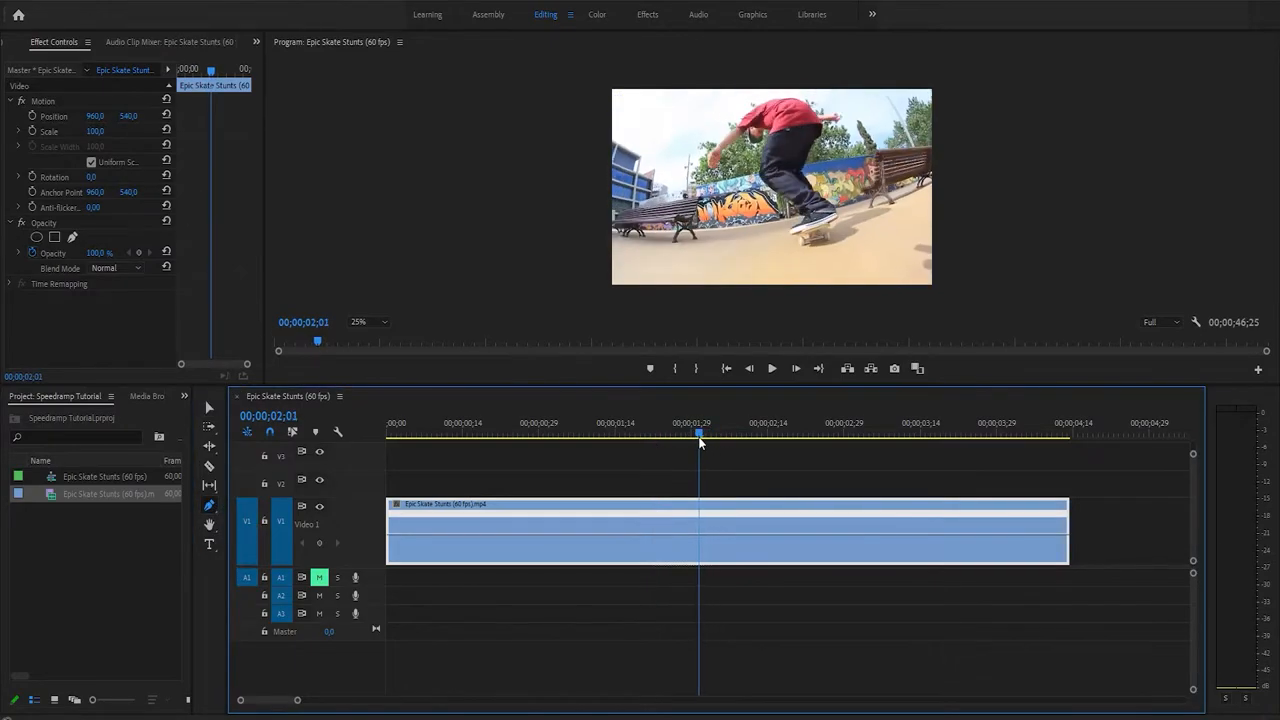
# - Add a 100% speed keyframe at 00;00;02;03, then return to the Selection tool
pyautogui.click(715, 433)
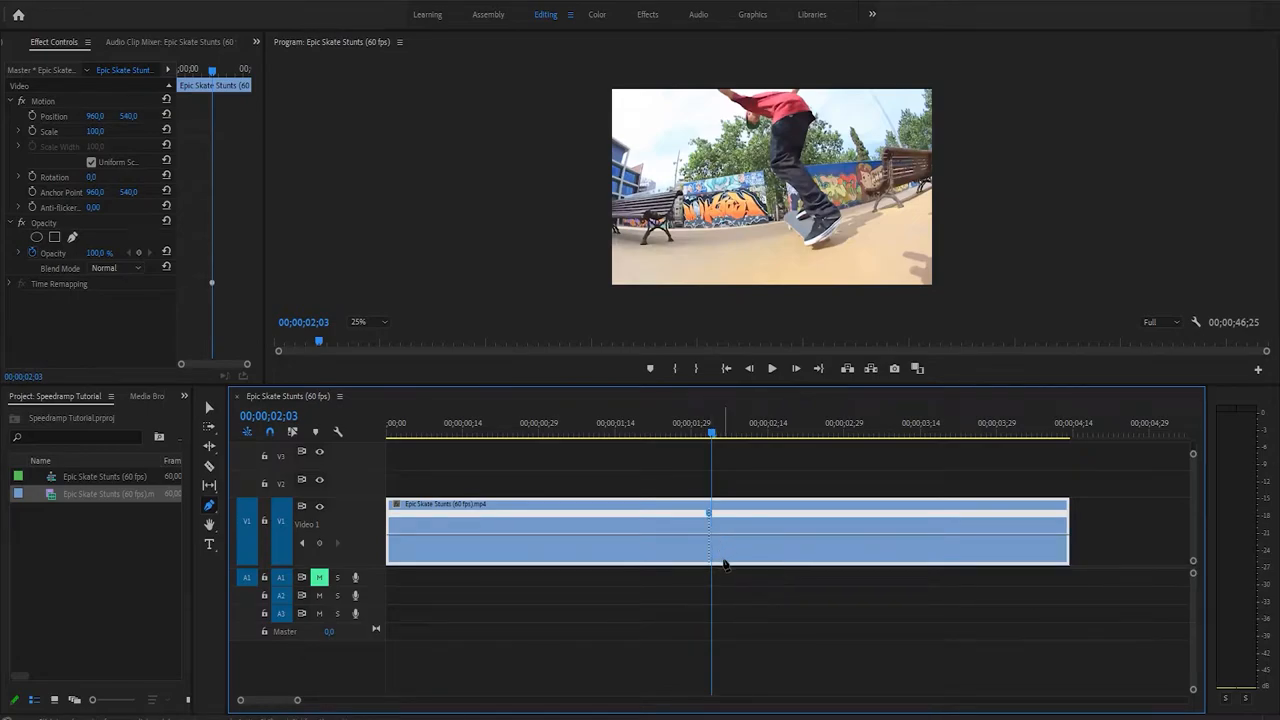
pyautogui.moveTo(207, 408)
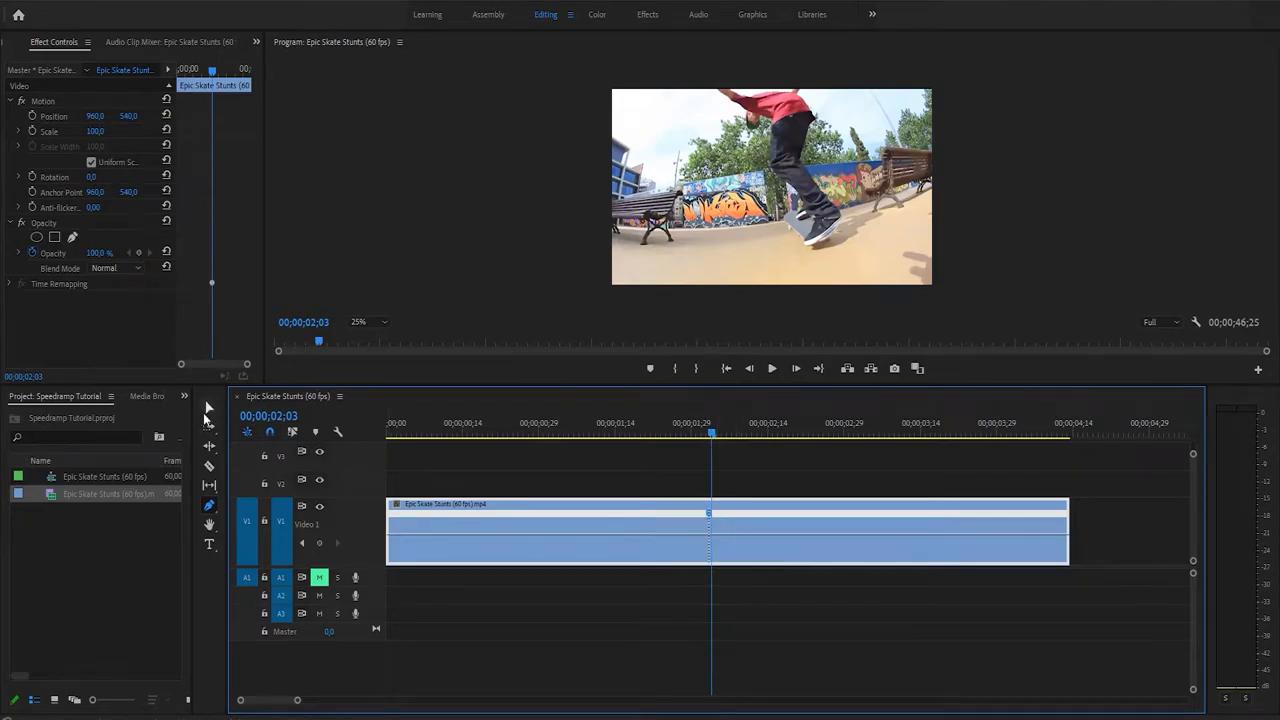
pyautogui.click(755, 433)
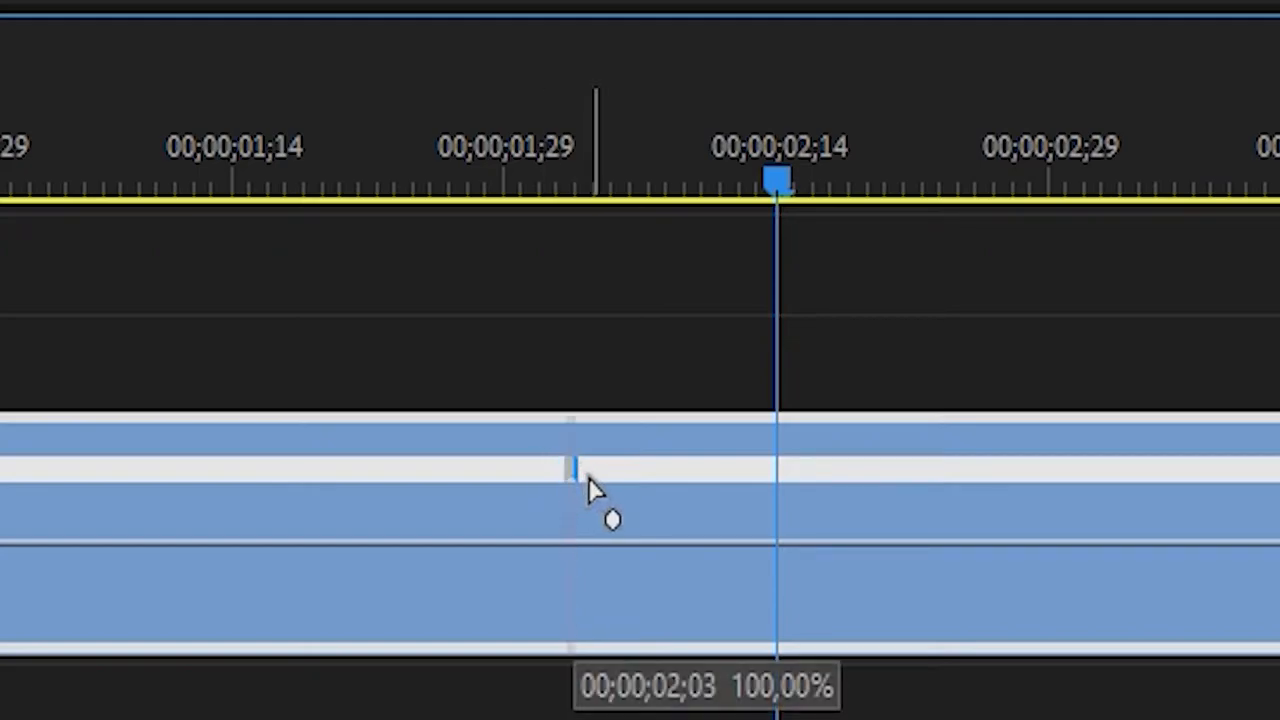
# - Split the 2;03 speed keyframe into a gradual ramp and scrub around its start to check
pyautogui.moveTo(570, 465); pyautogui.dragTo(460, 465)
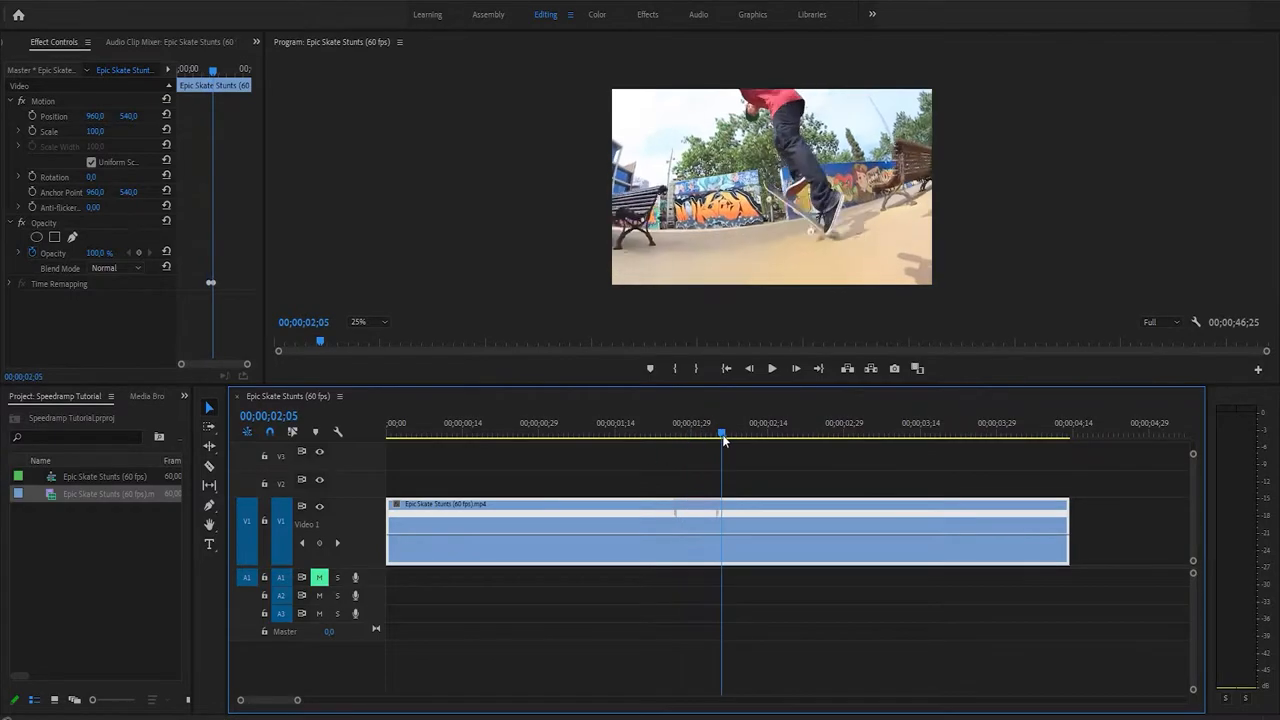
pyautogui.moveTo(722, 432); pyautogui.dragTo(702, 432)
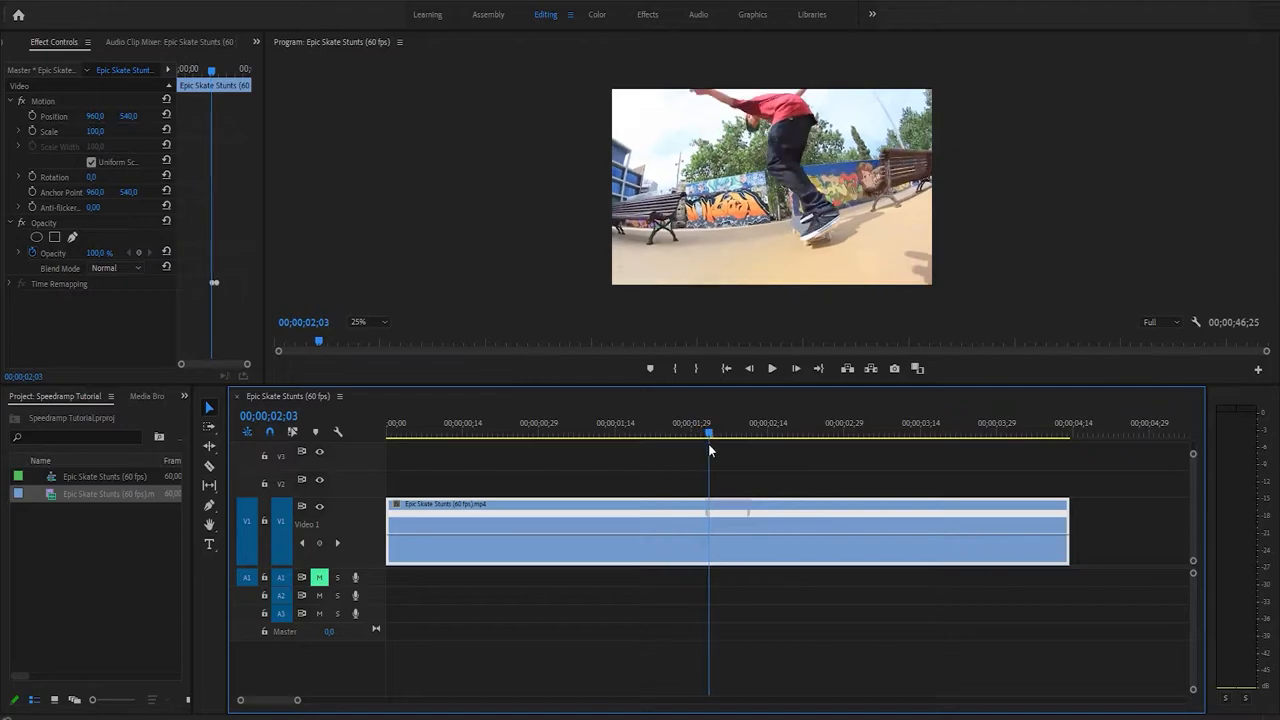
pyautogui.moveTo(708, 512); pyautogui.dragTo(718, 512)
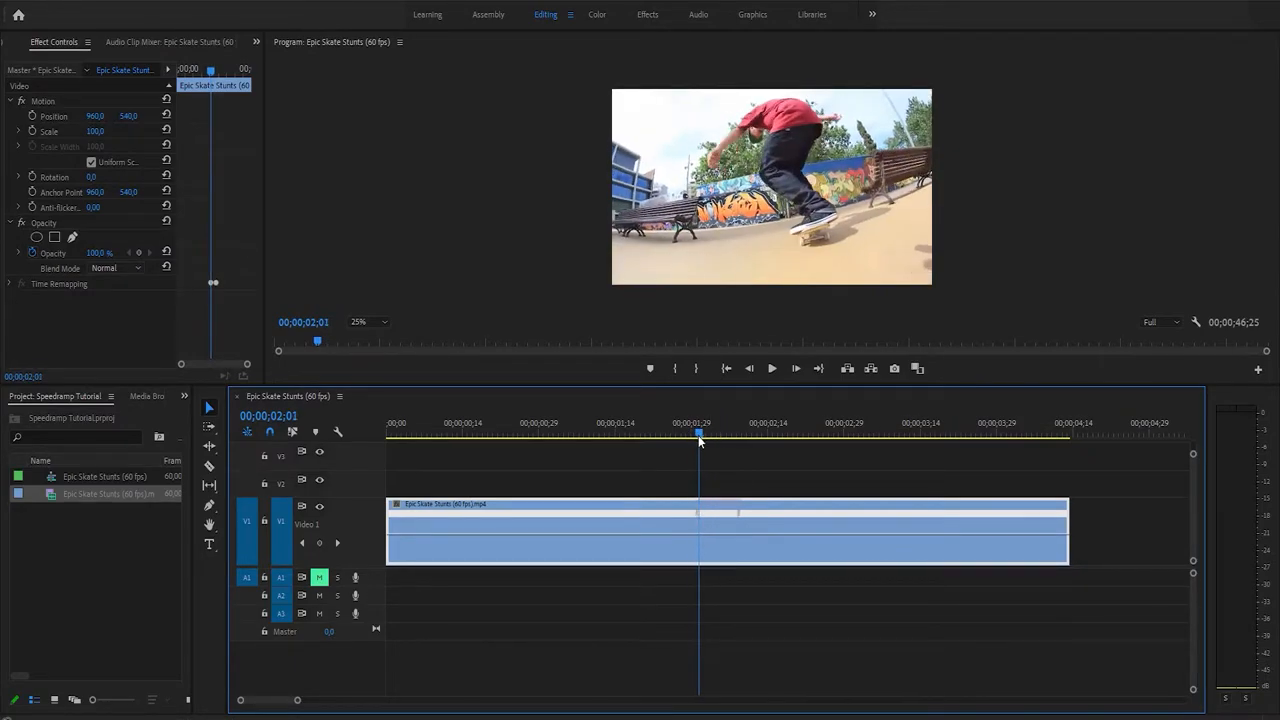
pyautogui.moveTo(698, 433); pyautogui.dragTo(710, 433)
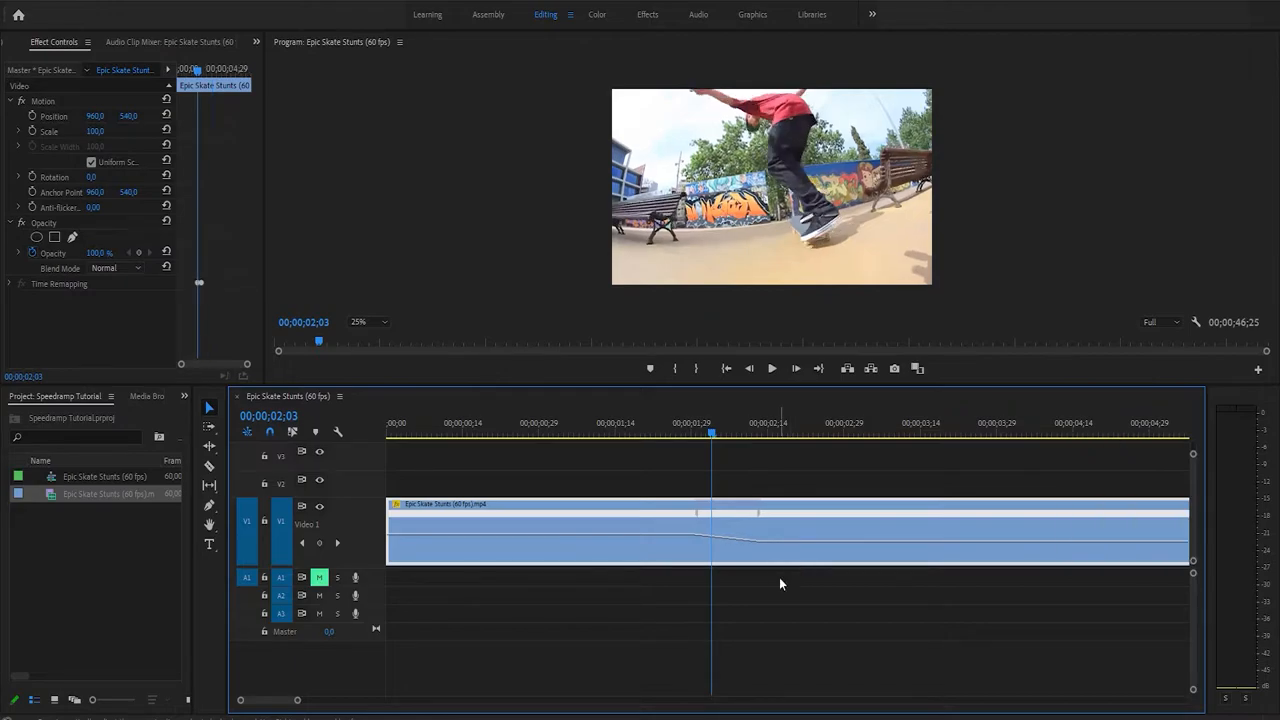
# - Deselect the clip and play the ramped skate clip to review the trick slowing down
pyautogui.click(523, 435)
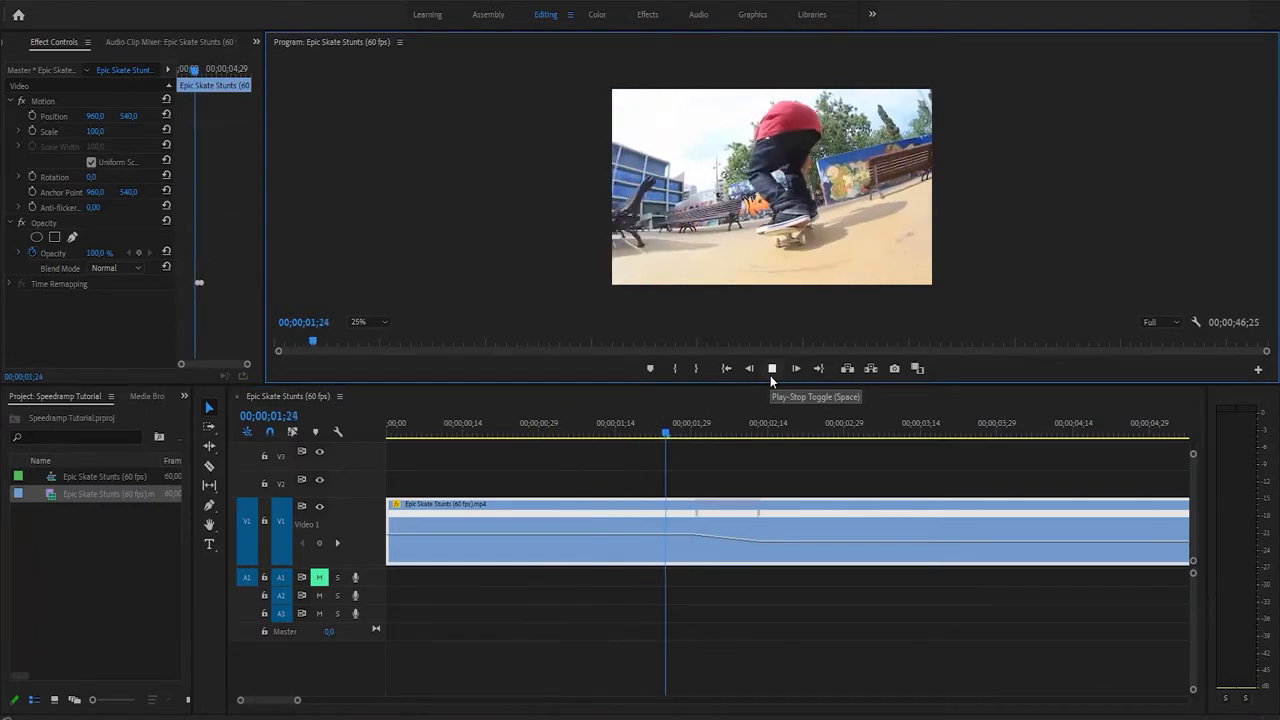
pyautogui.click(772, 368)
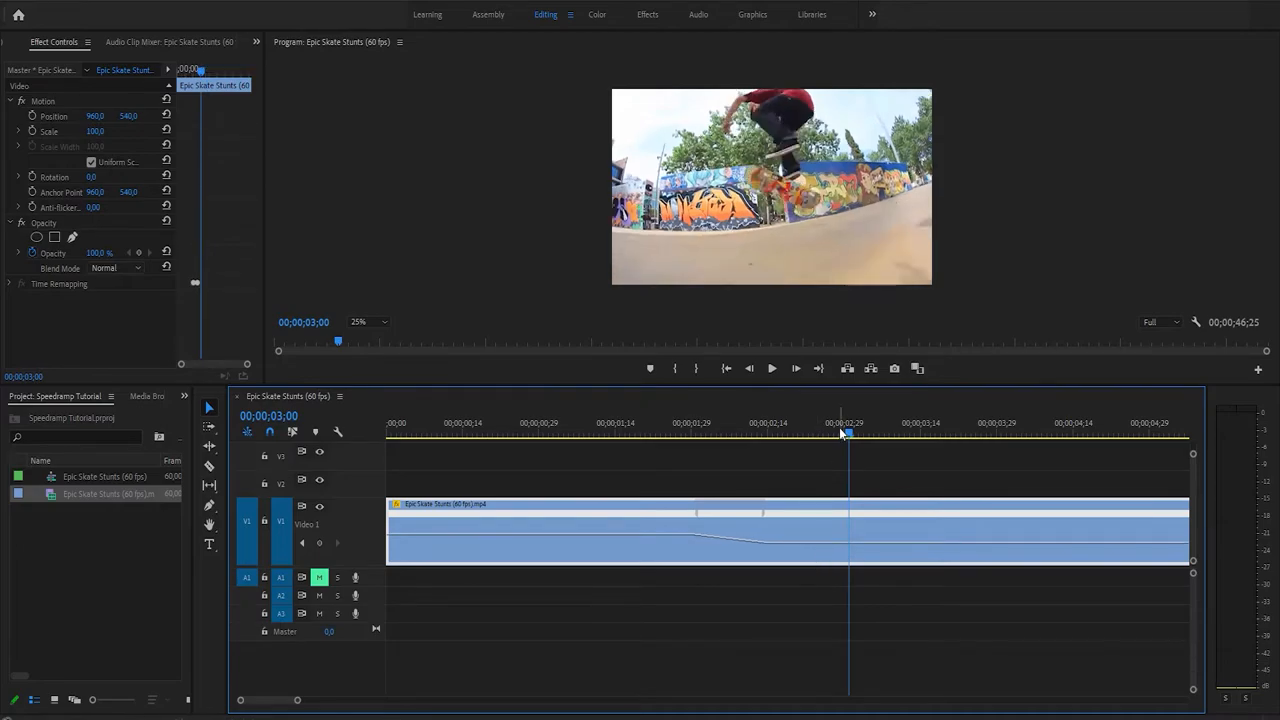
pyautogui.click(771, 368)
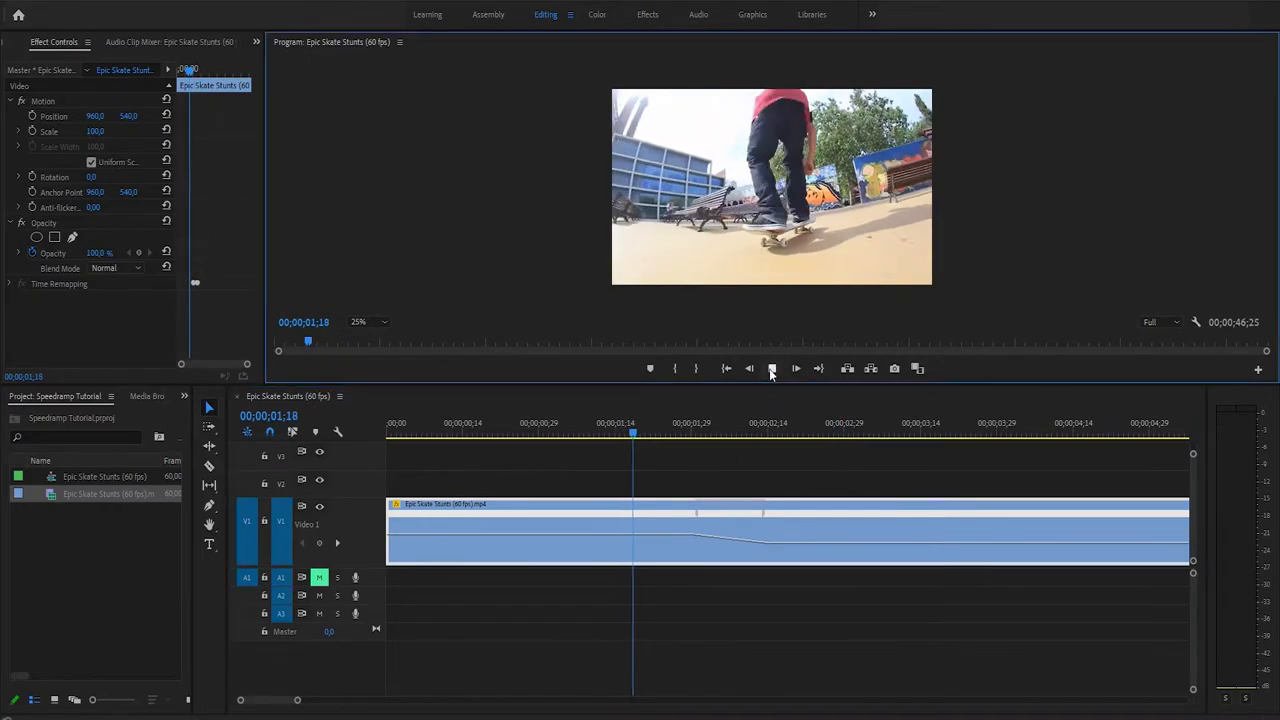
pyautogui.click(771, 368)
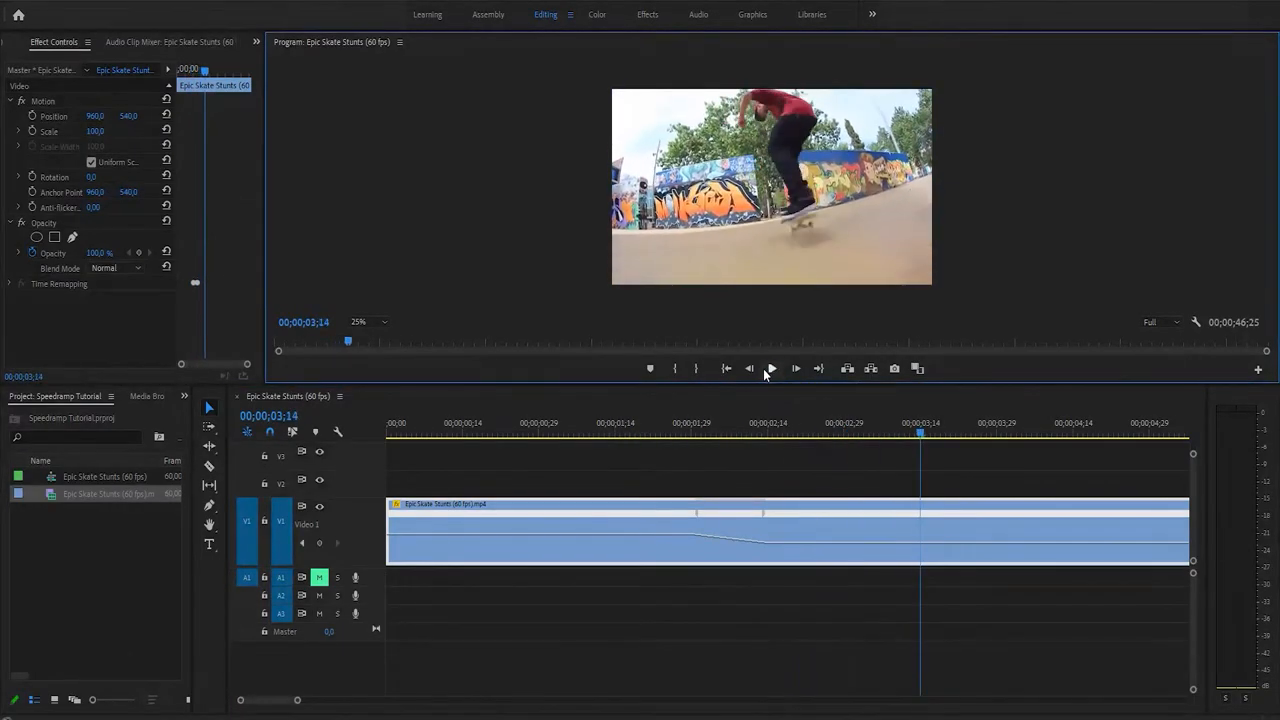
pyautogui.click(673, 432)
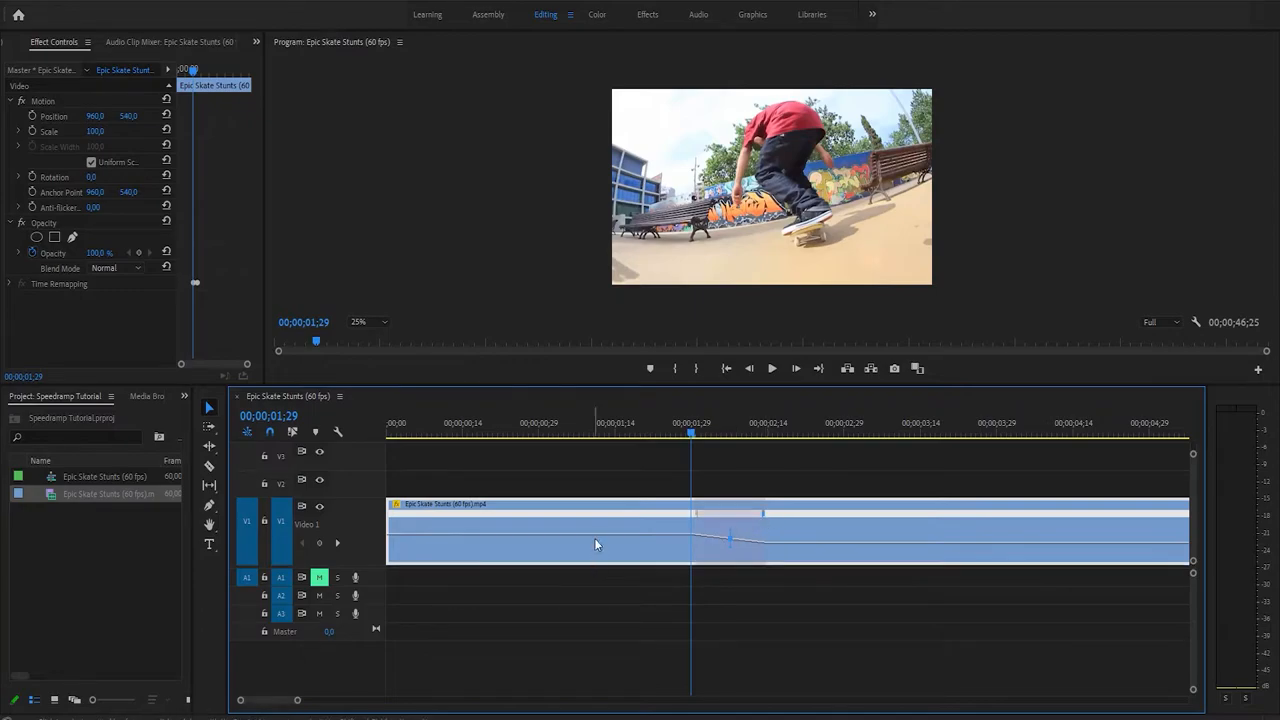
# - Ease the keyframe ending the slowdown into a smooth curve and replay the clip
pyautogui.click(900, 550)
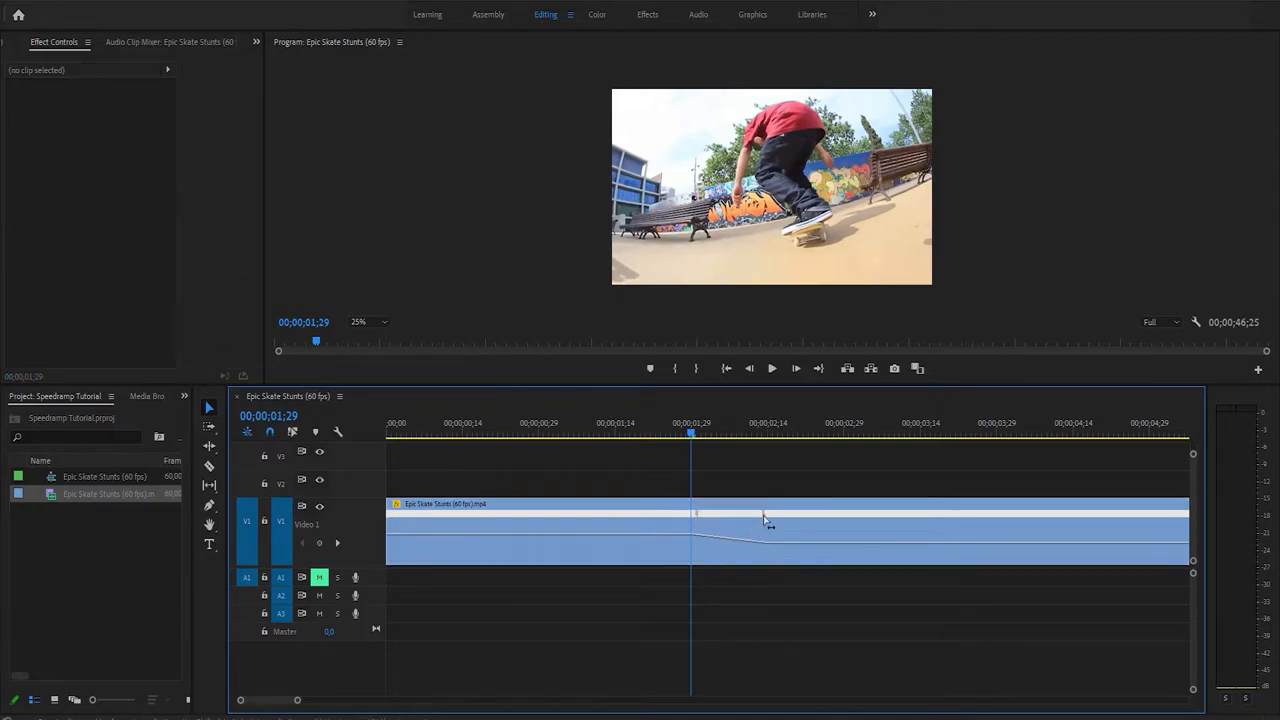
pyautogui.click(535, 530)
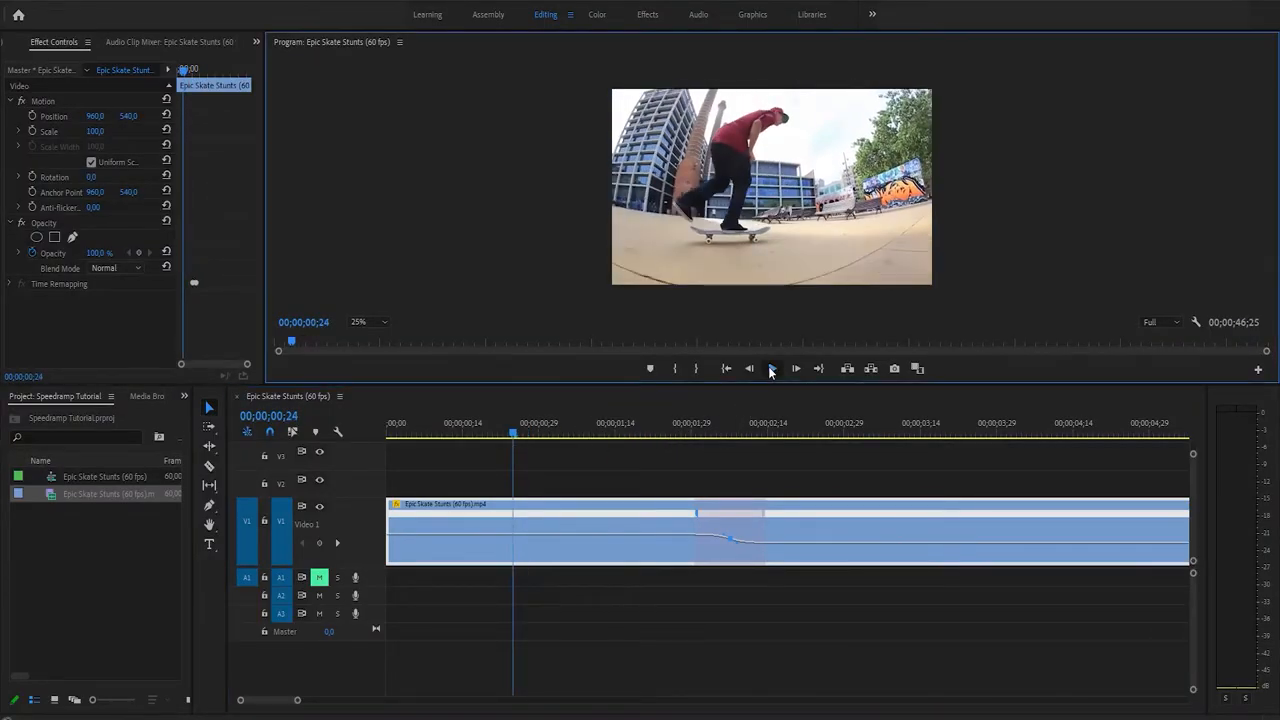
pyautogui.click(795, 368)
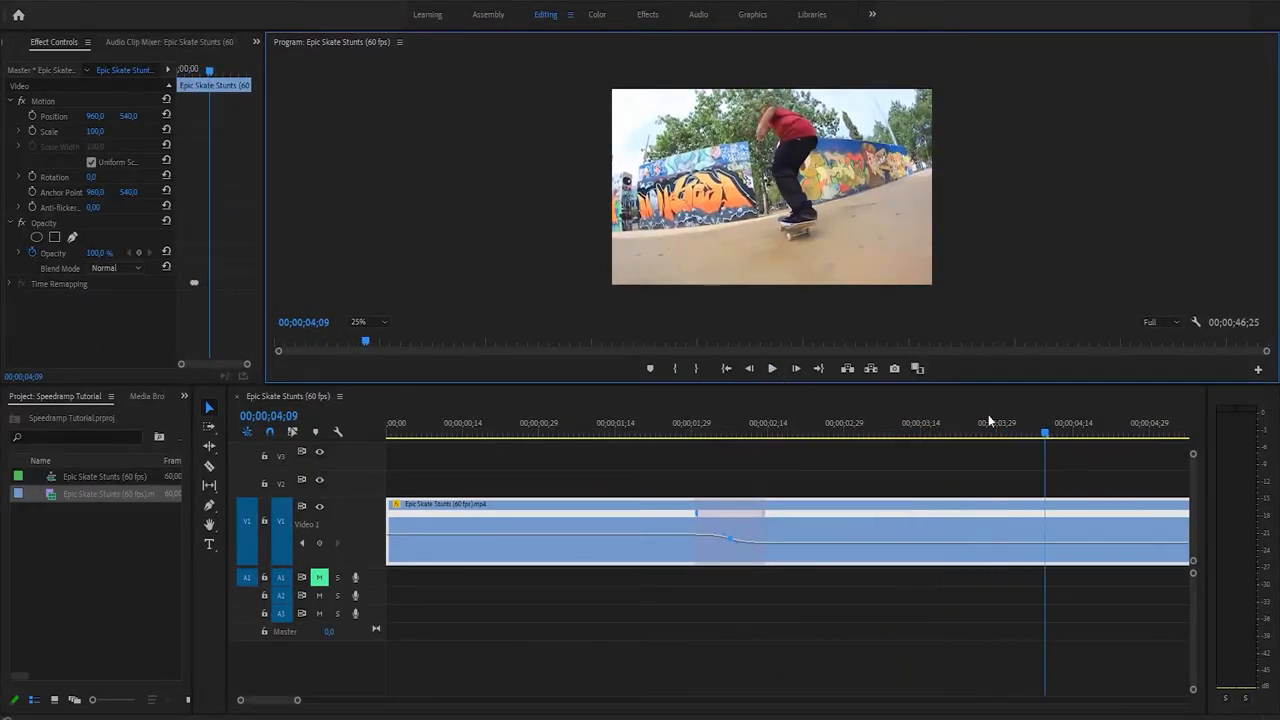
pyautogui.click(938, 435)
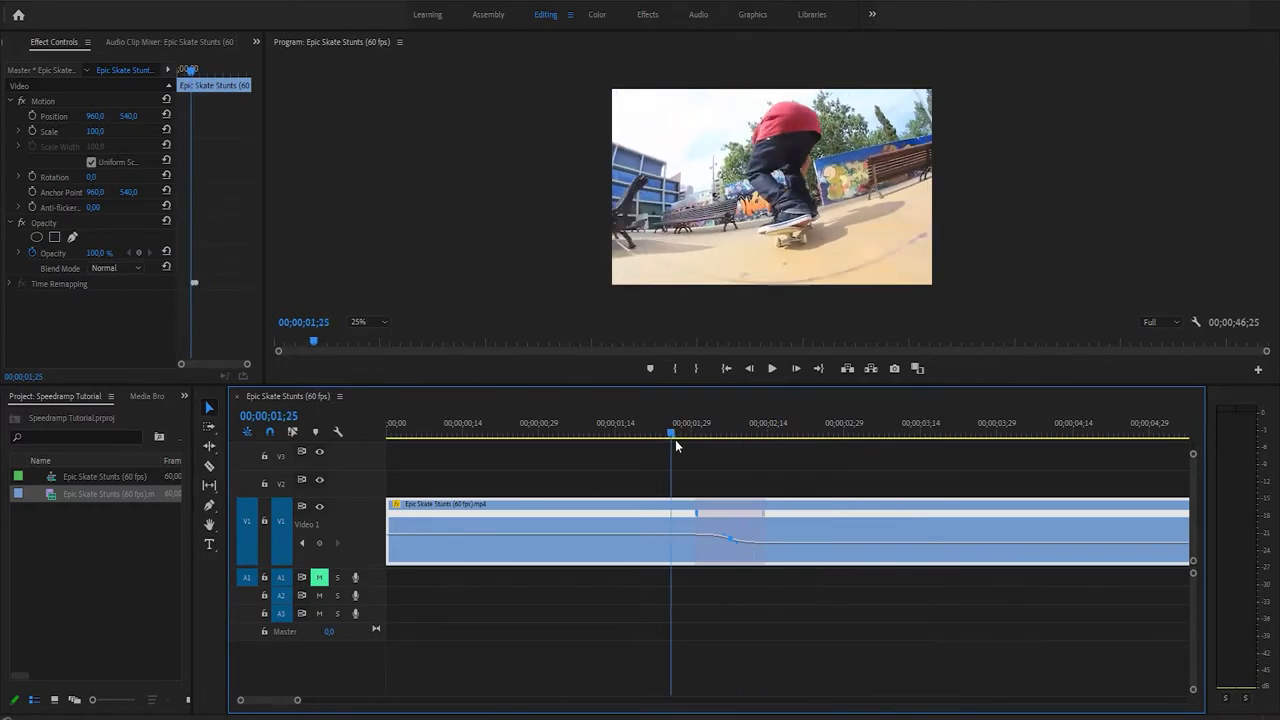
pyautogui.click(847, 432)
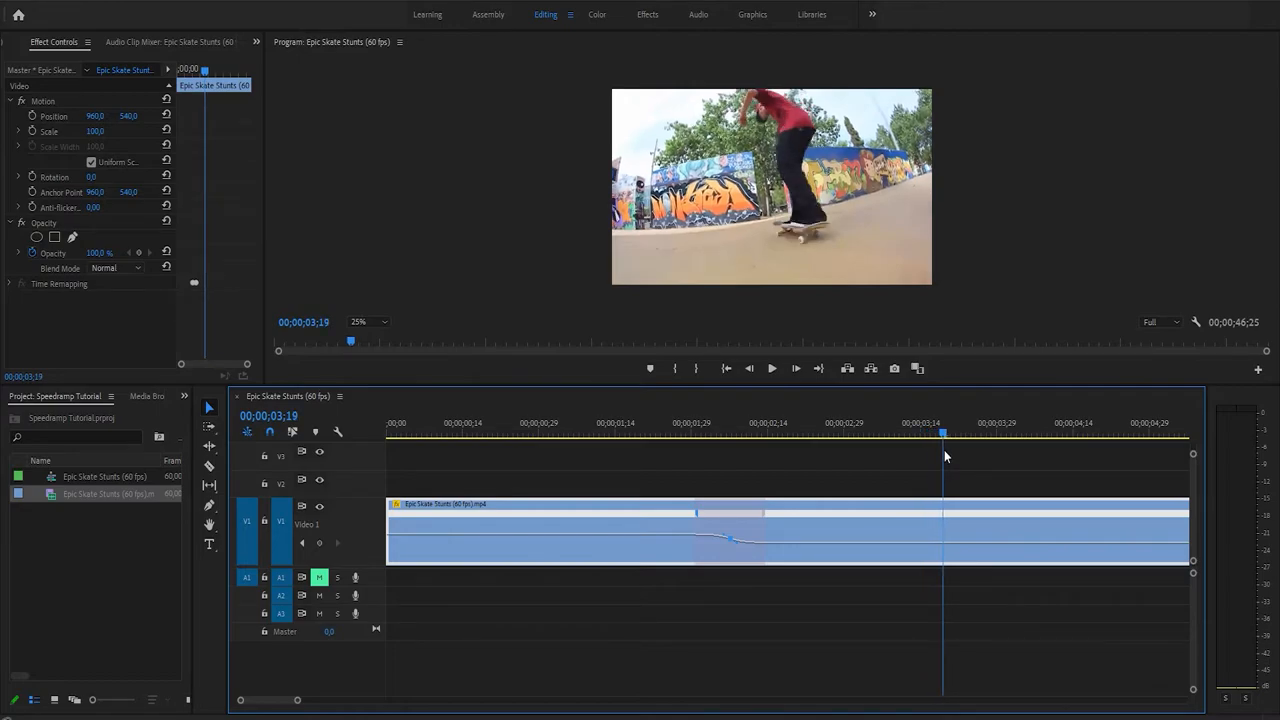
pyautogui.moveTo(508, 454)
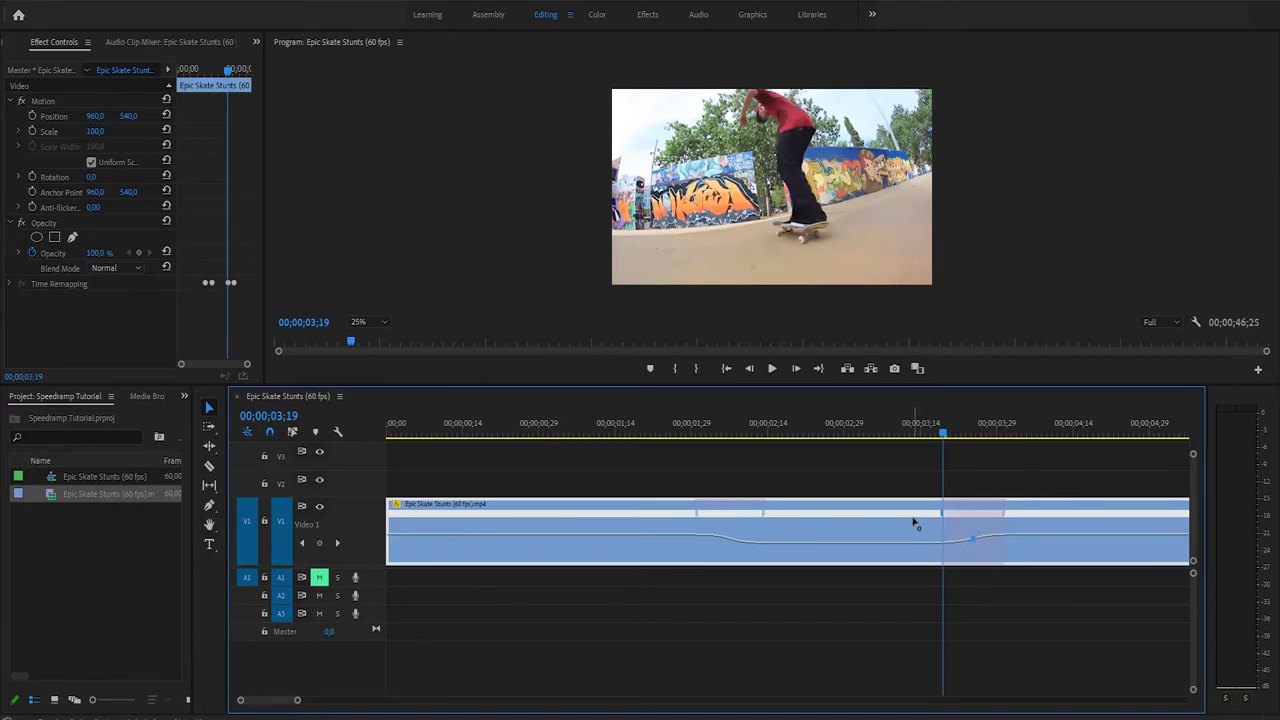
pyautogui.click(935, 435)
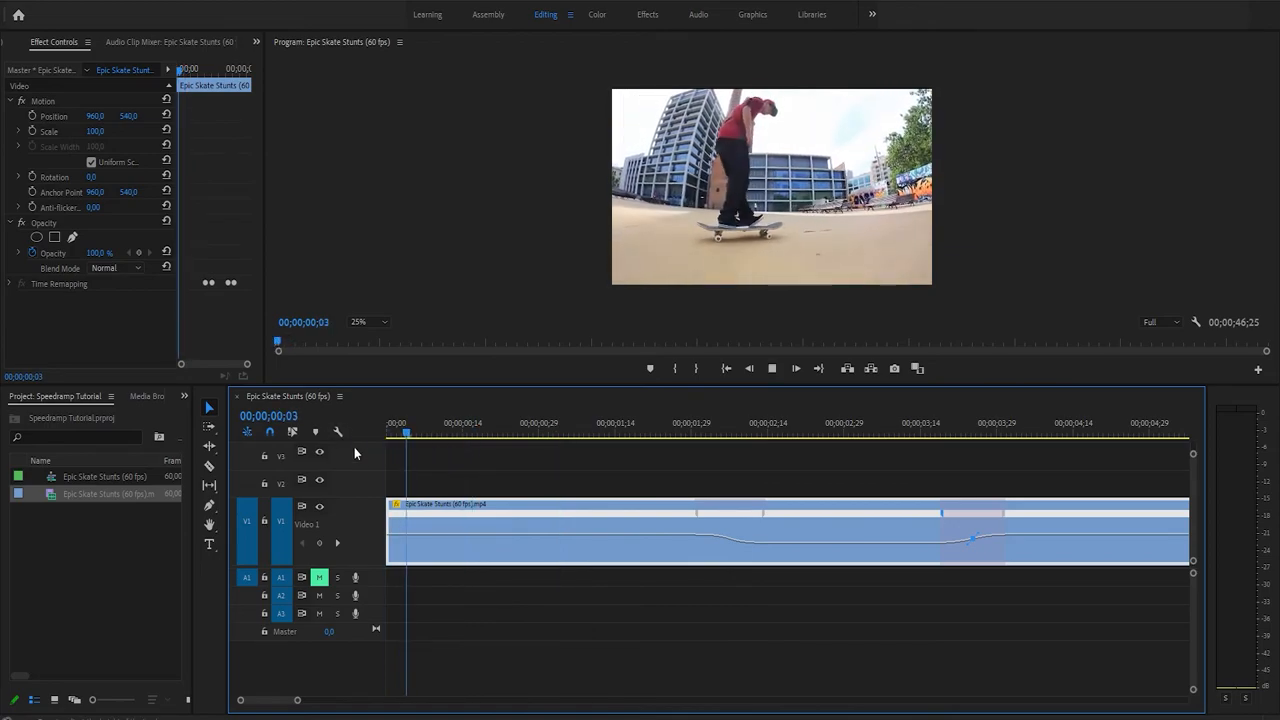
pyautogui.click(708, 434)
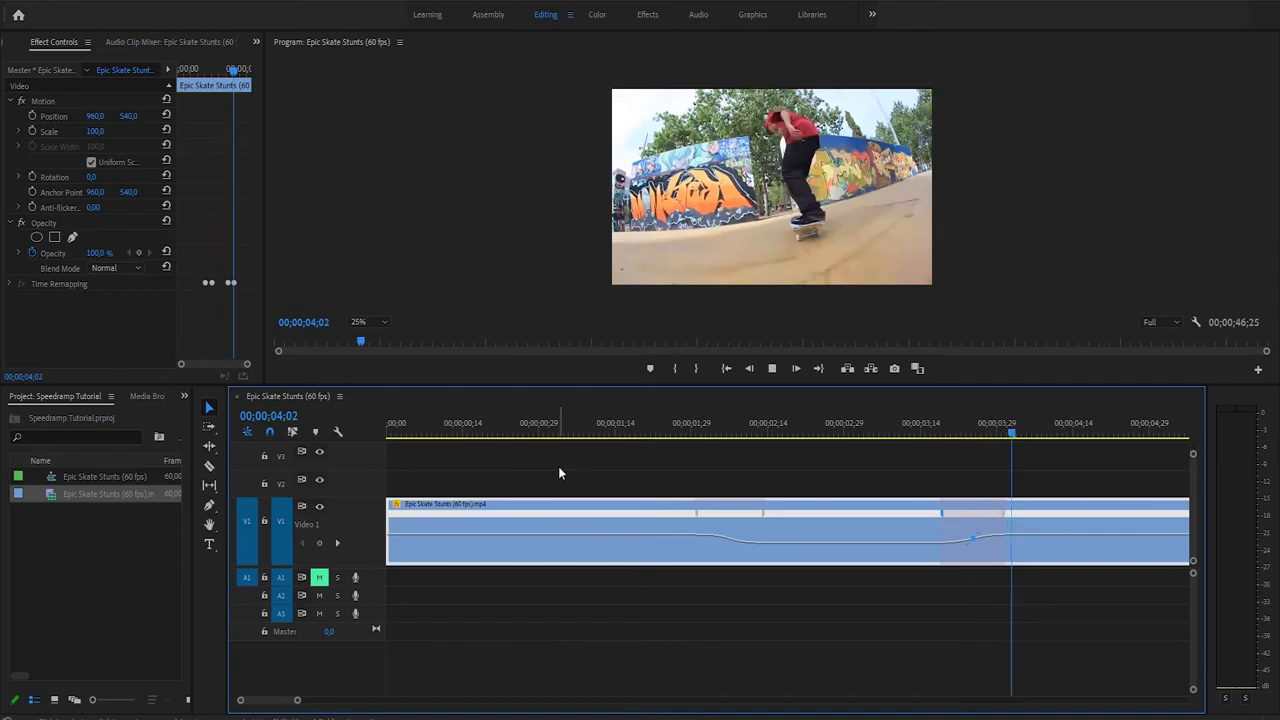
pyautogui.moveTo(1010, 435); pyautogui.dragTo(1045, 435)
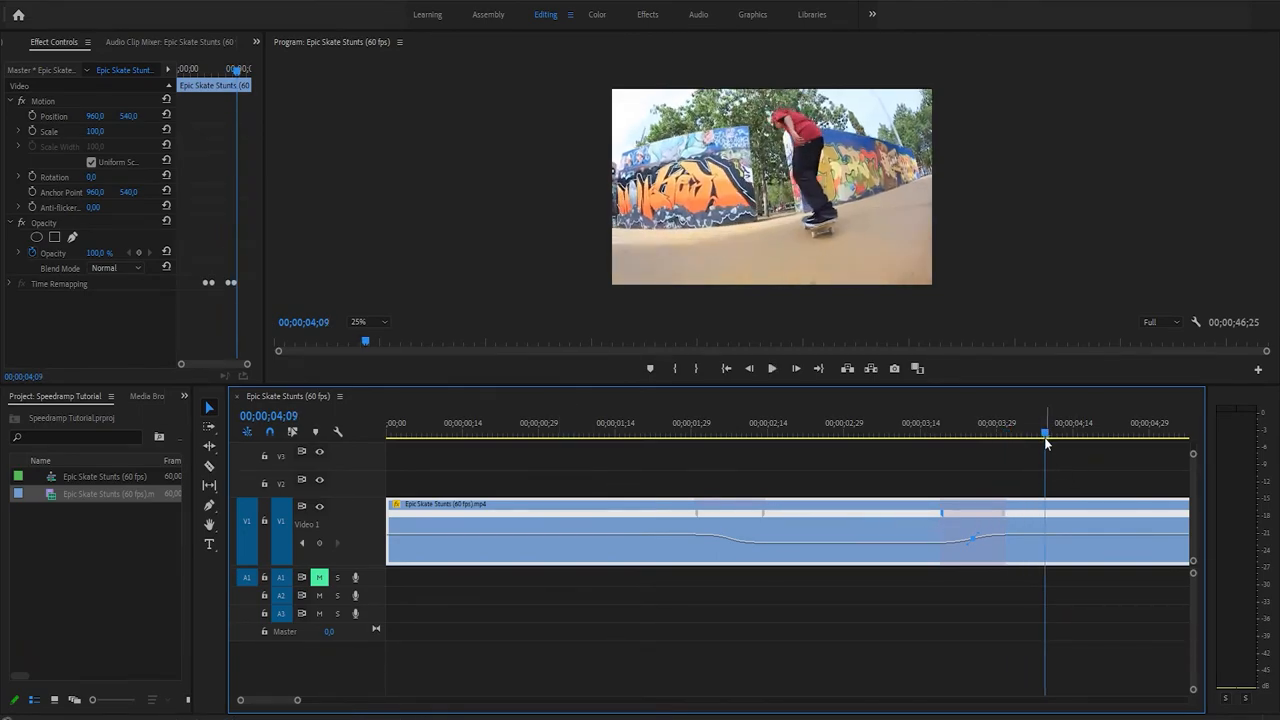
pyautogui.moveTo(1044, 433); pyautogui.dragTo(996, 433)
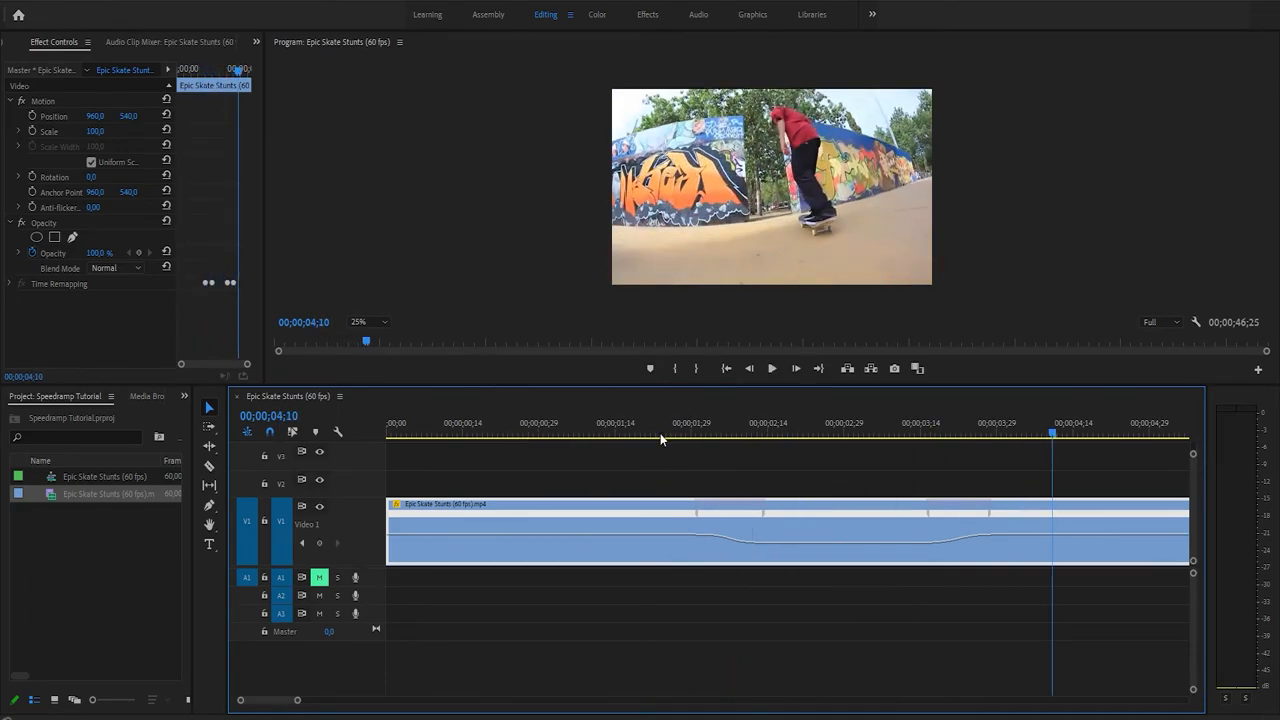
# - Park the playhead mid-trick and save the speed-ramp project with Ctrl+S
pyautogui.click(836, 432)
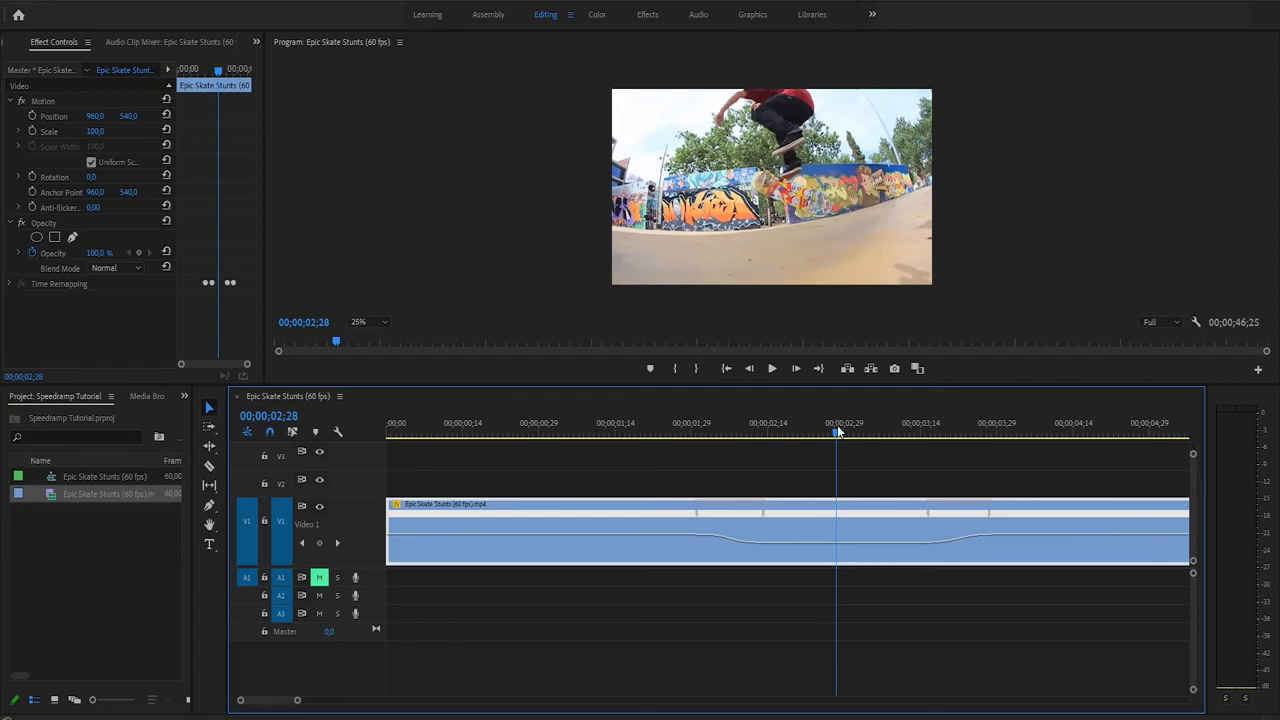
pyautogui.press('ctrl+s')
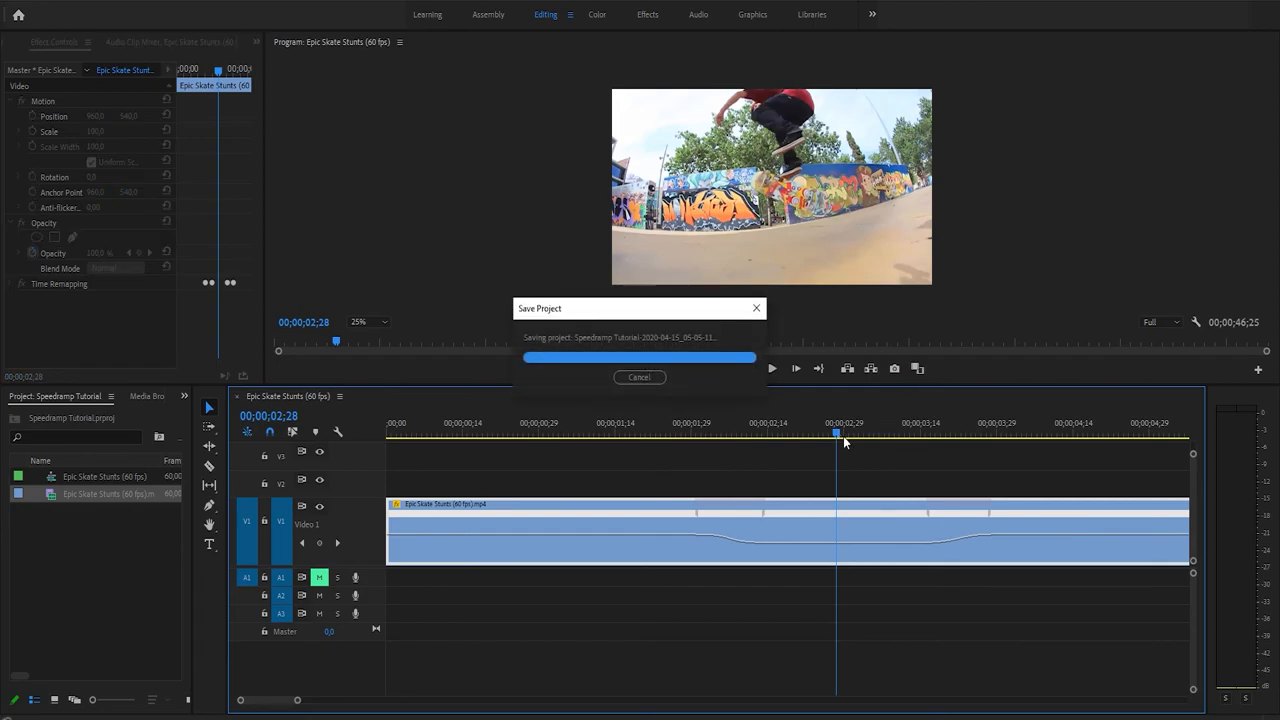